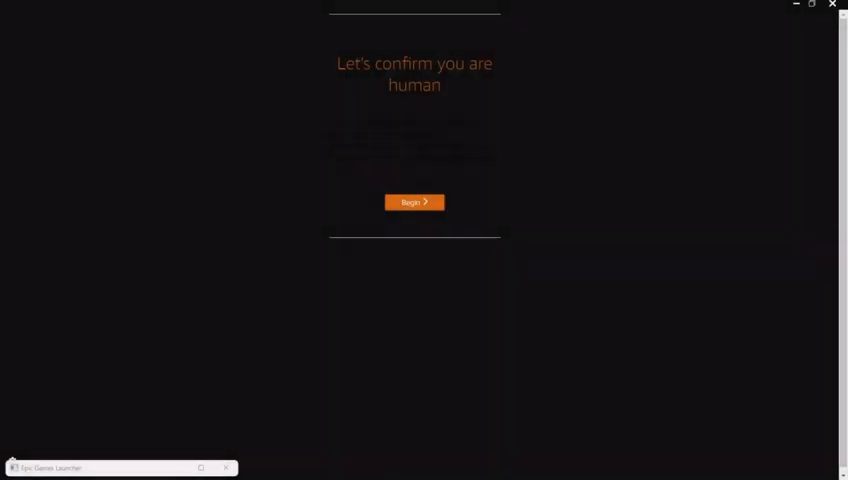
{"action": "mouse_move", "coordinate": [495, 115]}
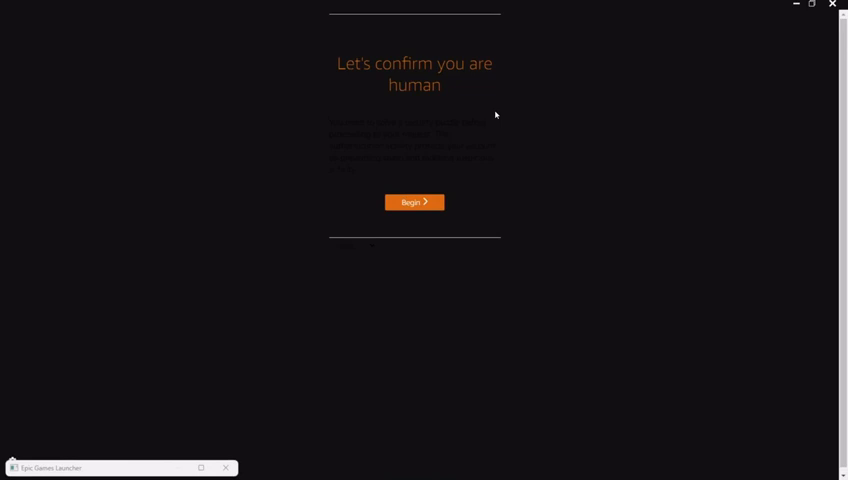
{"action": "mouse_move", "coordinate": [480, 171]}
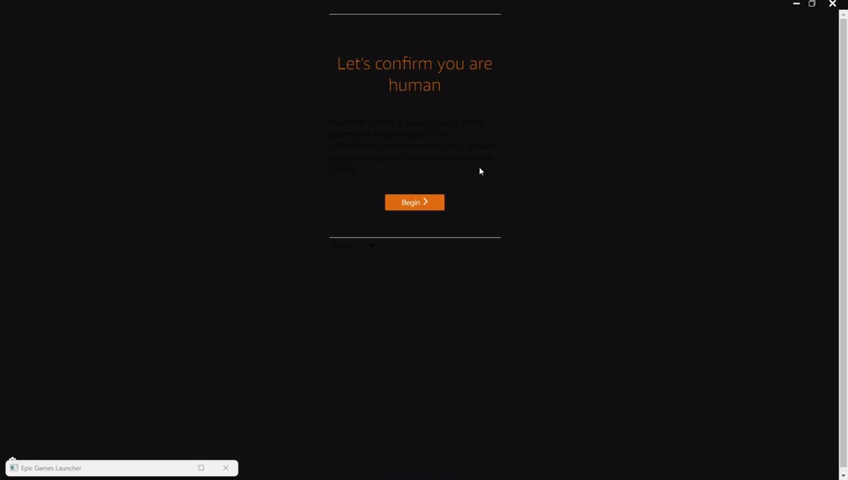
{"action": "mouse_move", "coordinate": [448, 186]}
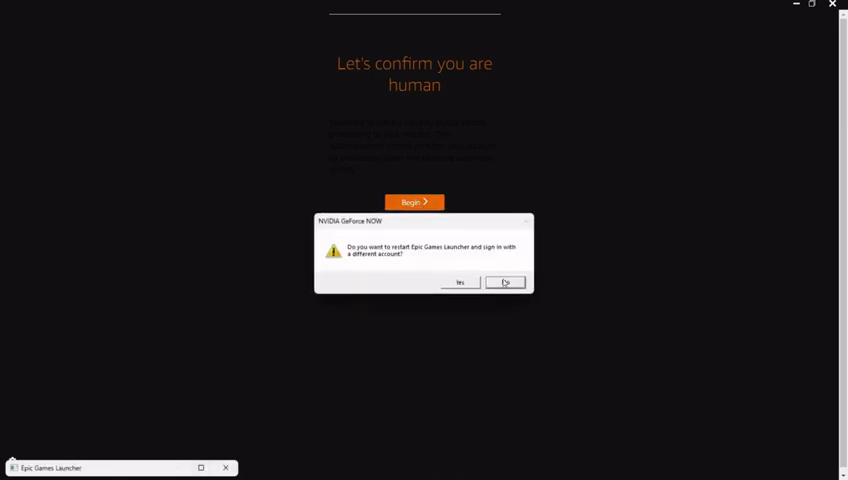
Decline restarting with another account, submit the car-path answer, and slide the pyramid piece into place.
{"action": "left_click", "coordinate": [504, 282]}
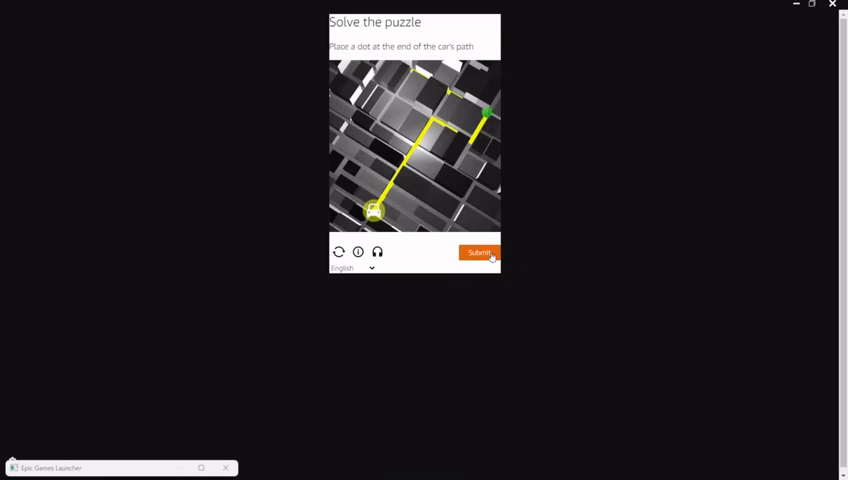
{"action": "left_click", "coordinate": [479, 252]}
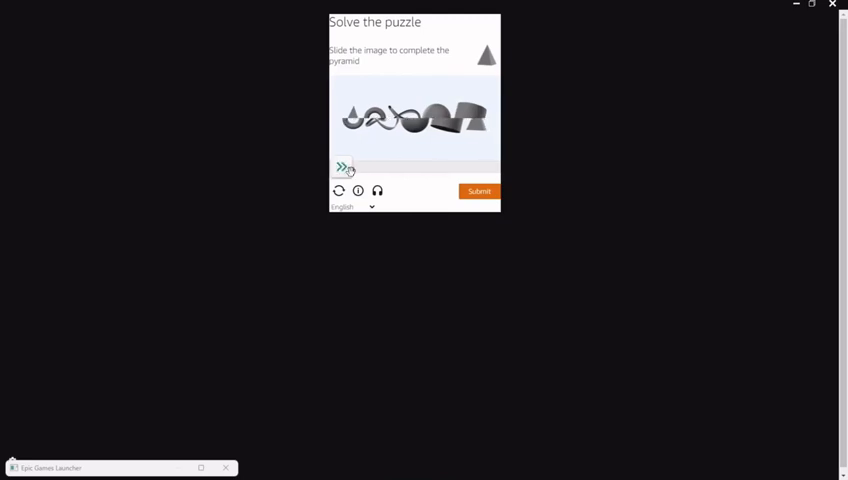
{"action": "left_click_drag", "start_coordinate": [343, 167], "coordinate": [383, 167]}
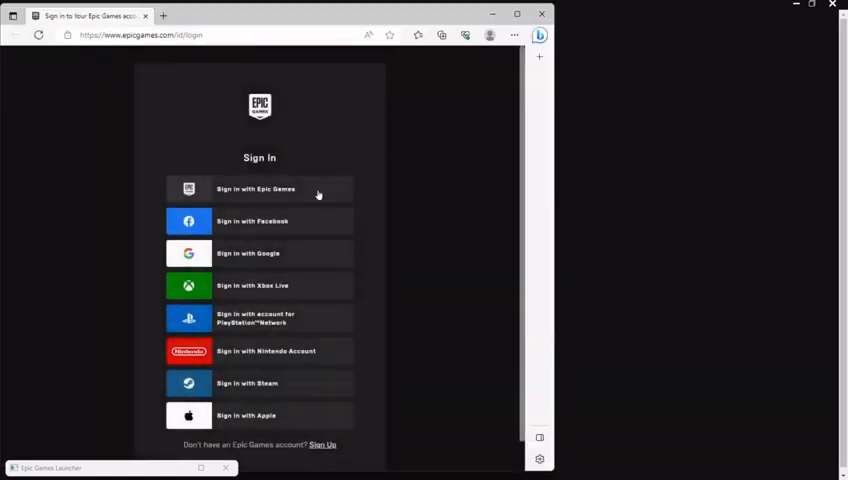
Choose 'Sign in with Epic Games' to reach the Epic account email and password form.
{"action": "left_click", "coordinate": [259, 189]}
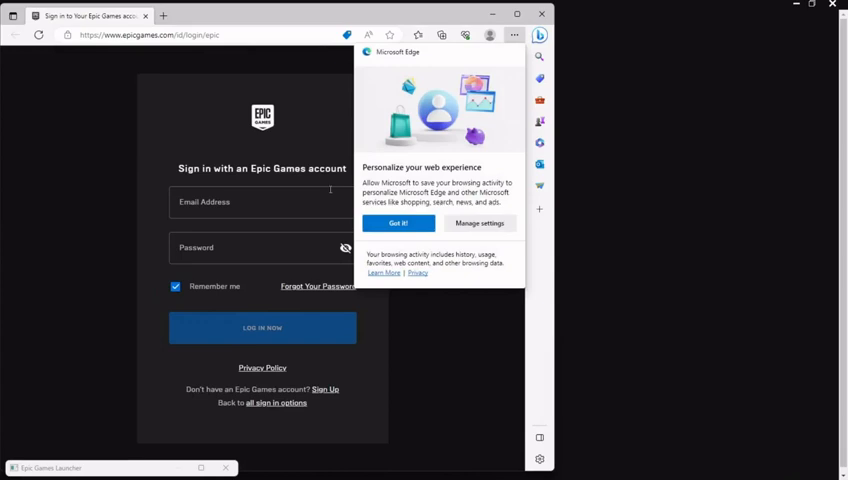
{"action": "mouse_move", "coordinate": [276, 209]}
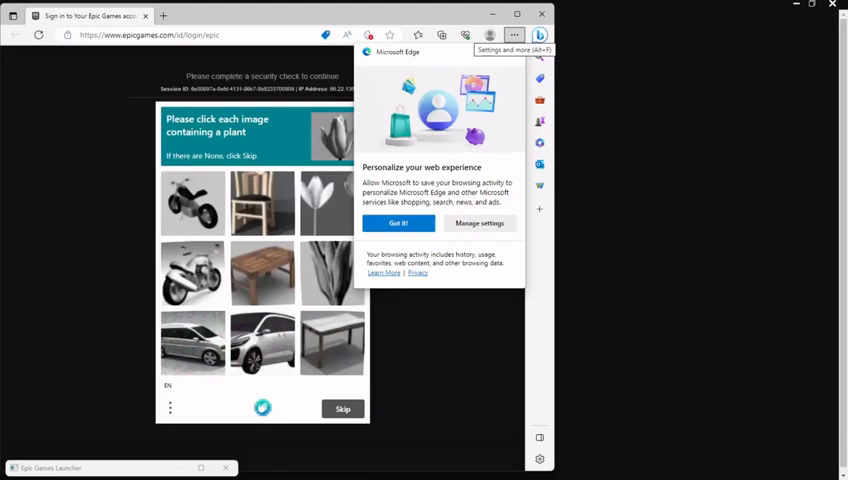
{"action": "mouse_move", "coordinate": [494, 376]}
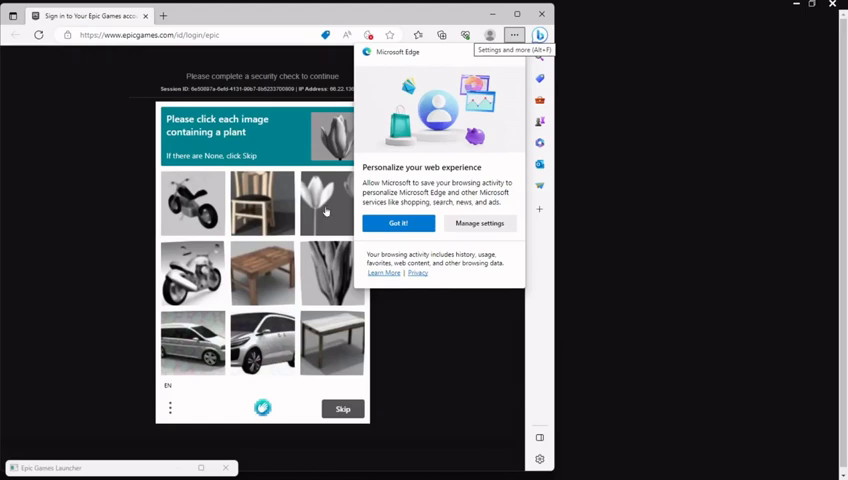
Pick the tulip image as the plant in the captcha grid.
{"action": "left_click", "coordinate": [332, 273]}
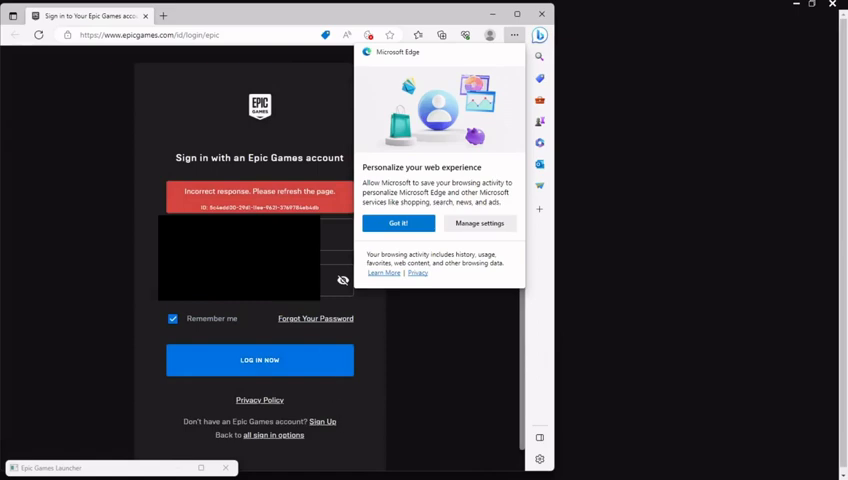
{"action": "mouse_move", "coordinate": [110, 208]}
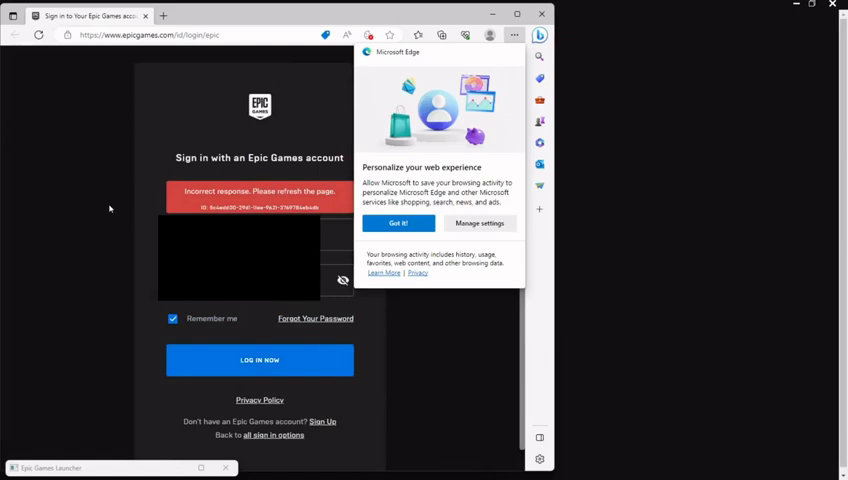